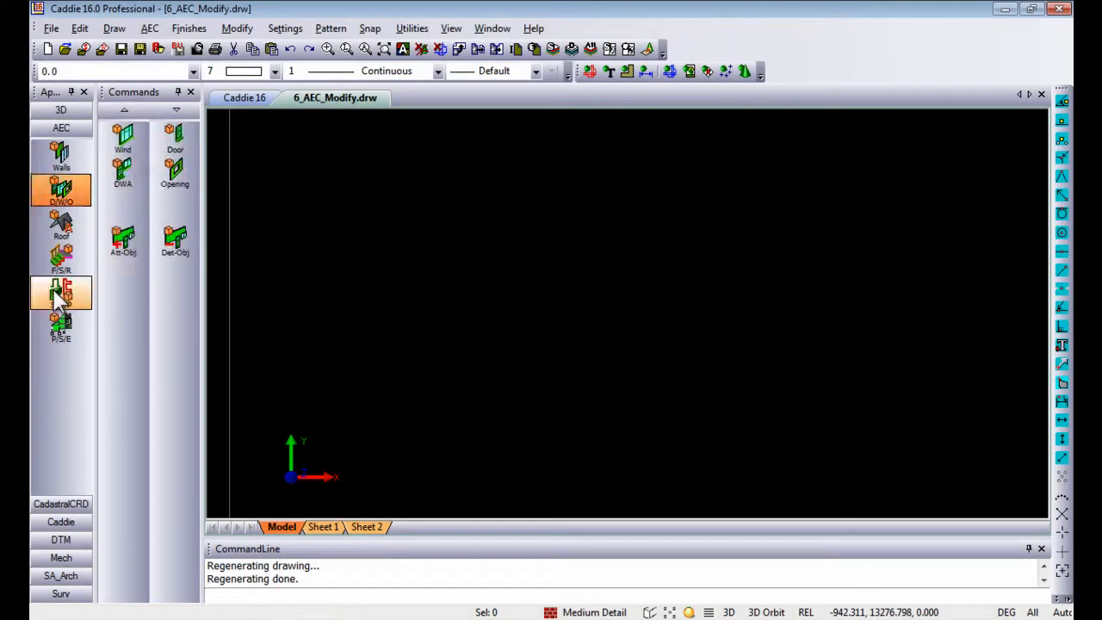
Start an AEC structural member (SMember) and show its Specific section settings.
{"action": "left_click", "coordinate": [60, 296]}
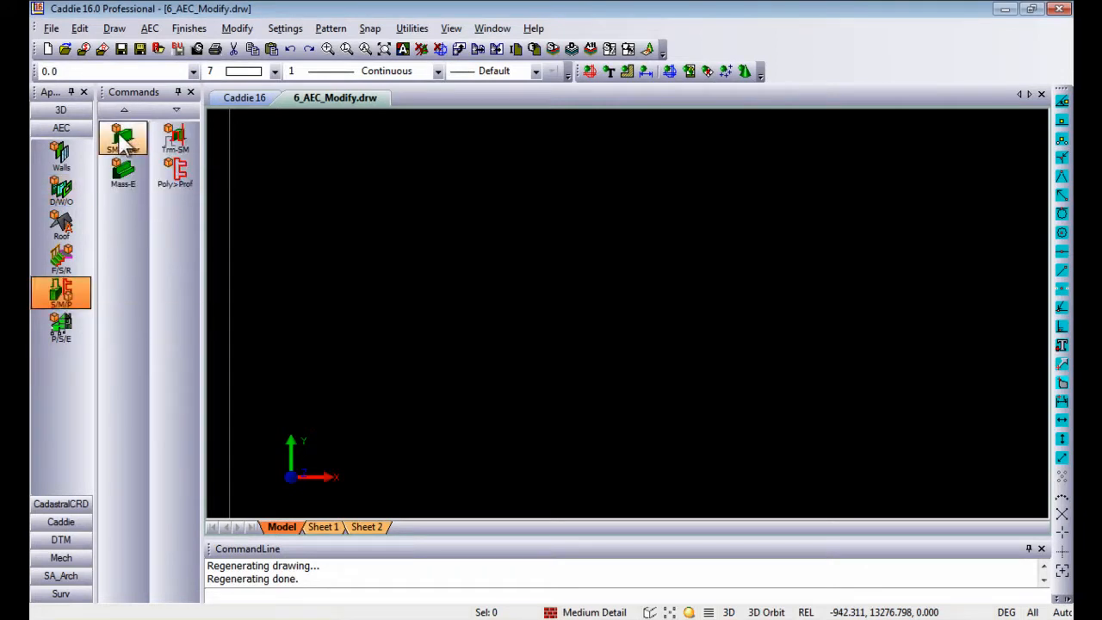
{"action": "left_click", "coordinate": [124, 138]}
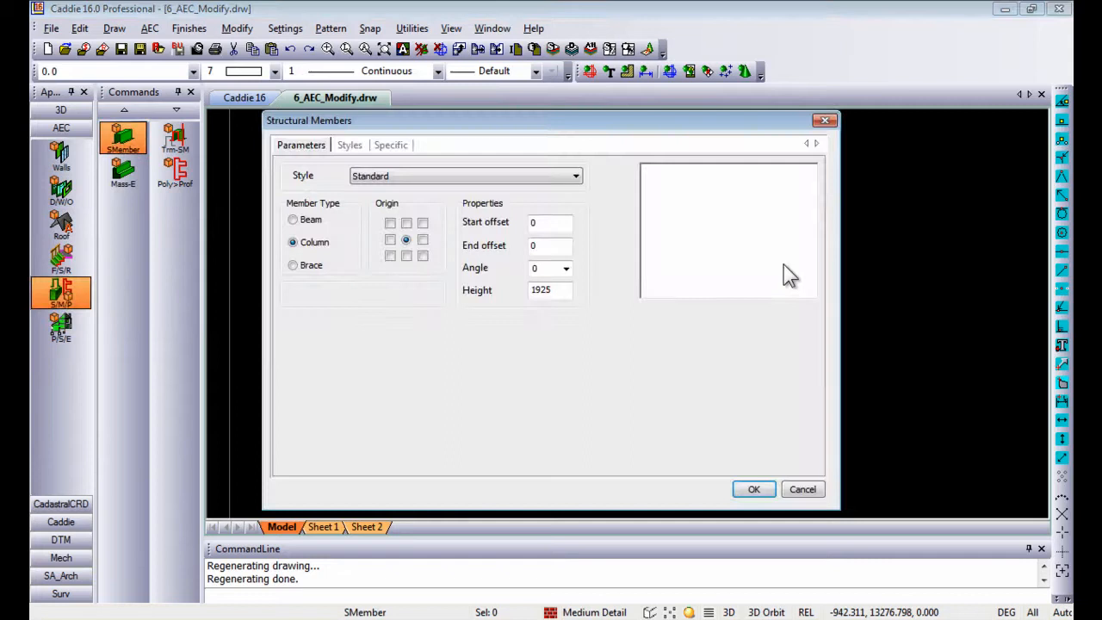
{"action": "left_click", "coordinate": [389, 144]}
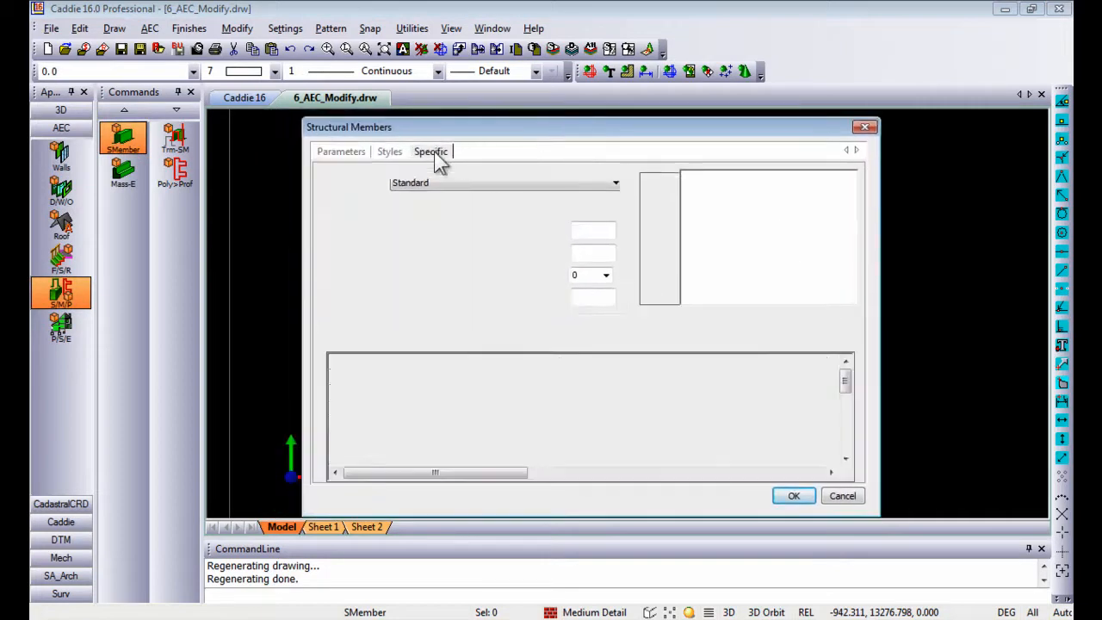
Choose H-Sections (Parallel flange) as the profile type for a 152x152x23 column.
{"action": "left_click", "coordinate": [431, 151]}
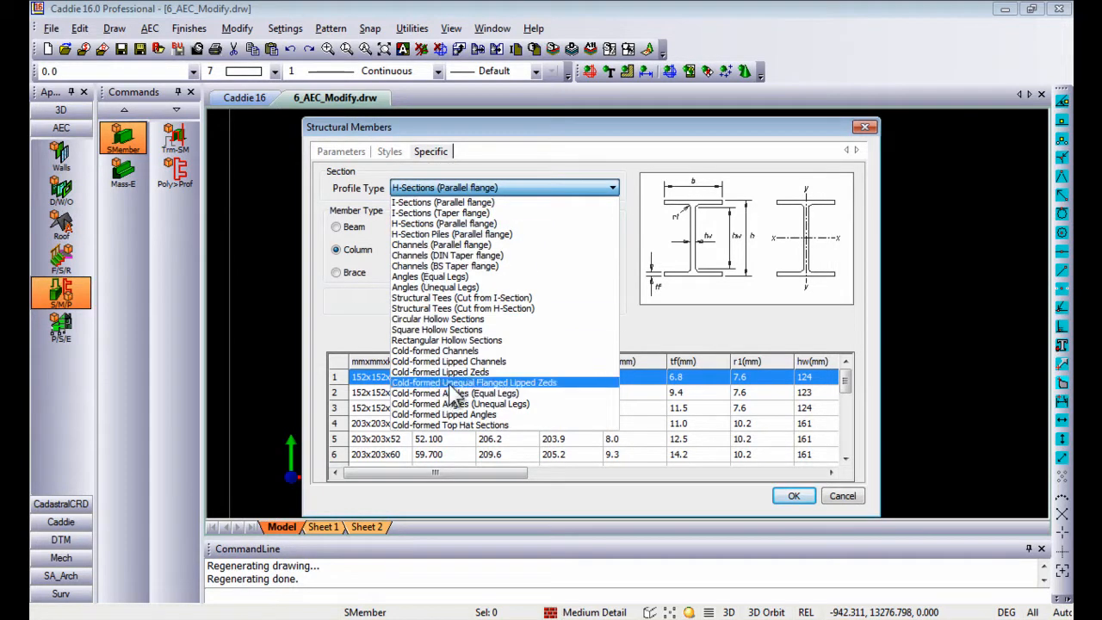
{"action": "mouse_move", "coordinate": [523, 181]}
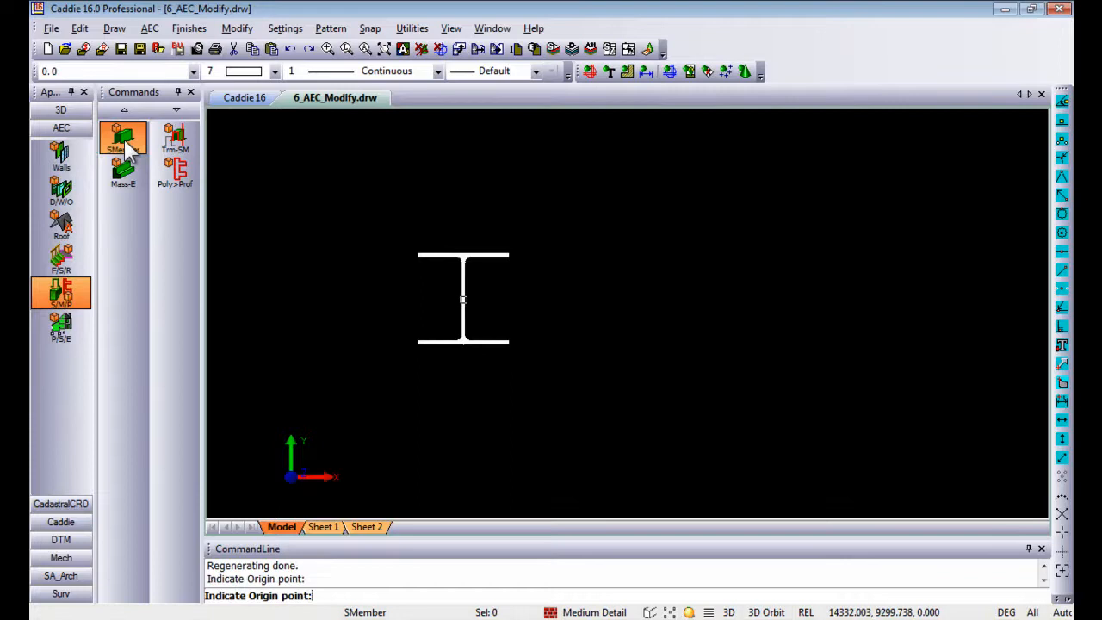
Begin a second structural member as a Beam with Profile Source set to Points.
{"action": "left_click", "coordinate": [122, 138]}
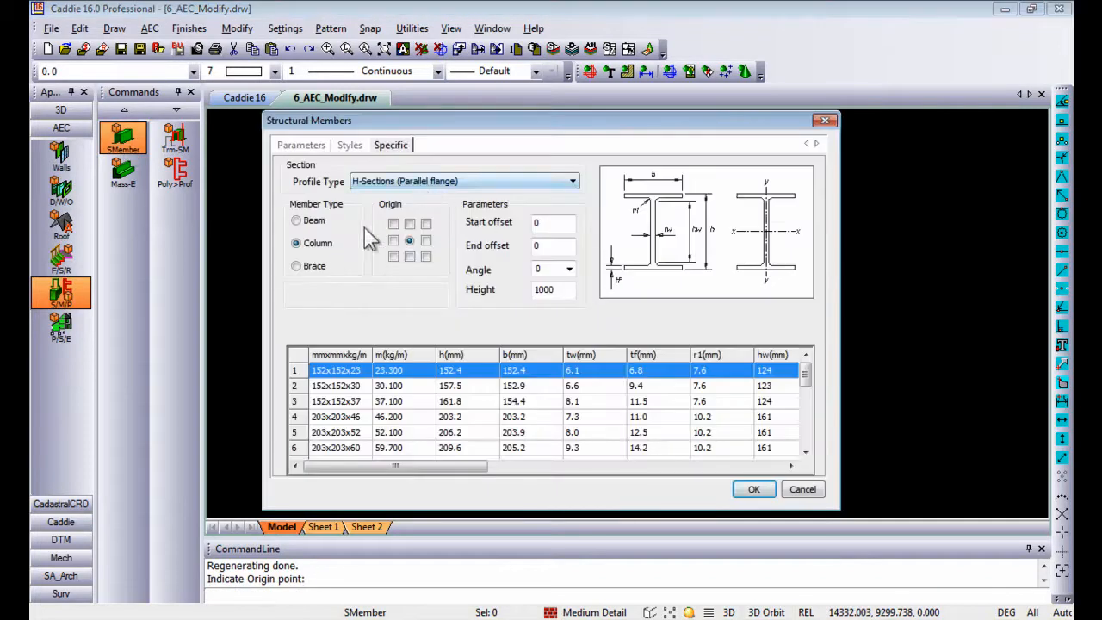
{"action": "left_click", "coordinate": [296, 221]}
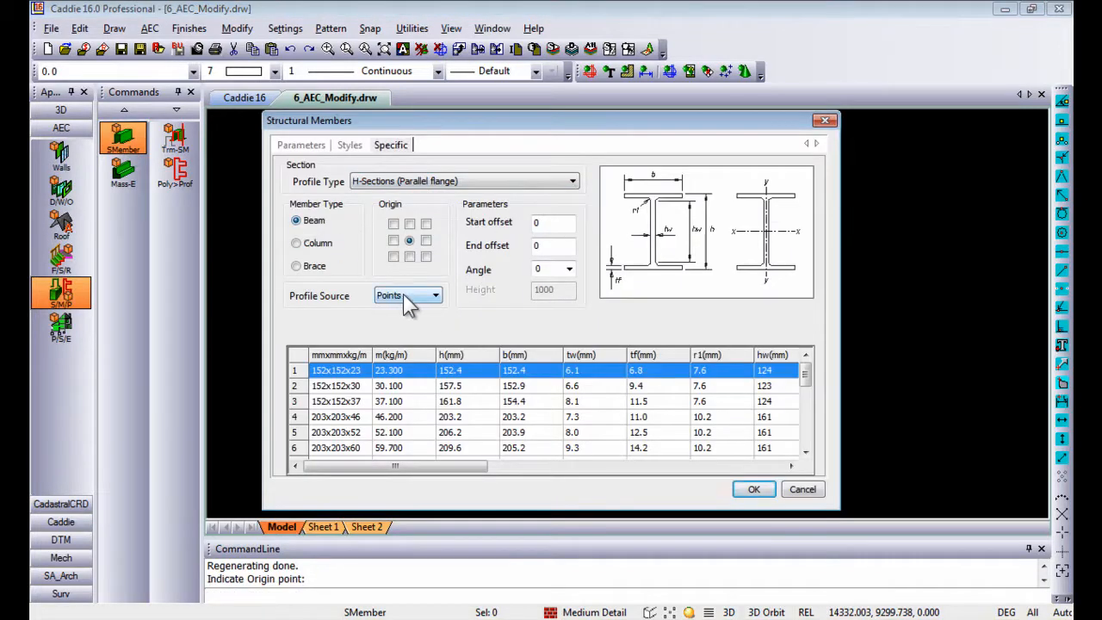
{"action": "left_click", "coordinate": [754, 490]}
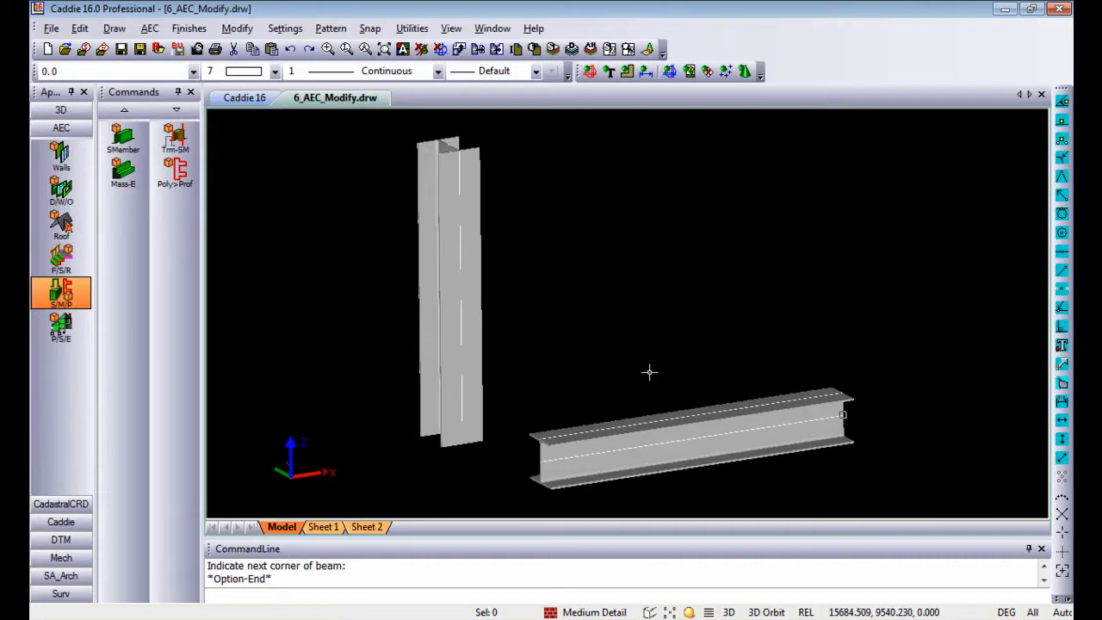
{"action": "mouse_move", "coordinate": [654, 369]}
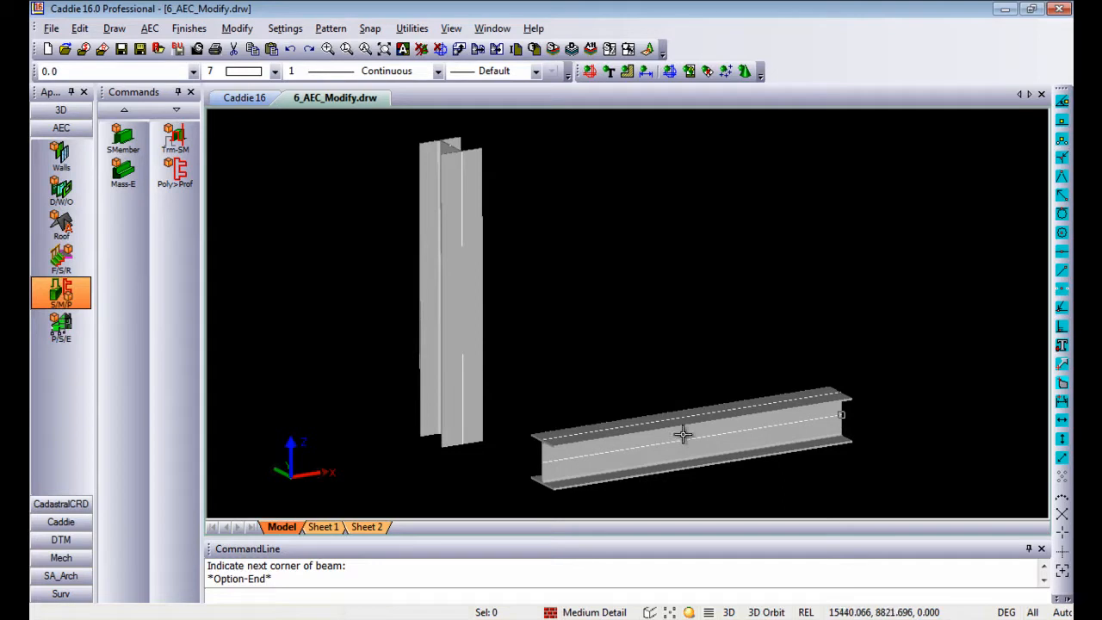
Select the placed horizontal beam and bring up its object command menu.
{"action": "left_click", "coordinate": [685, 434]}
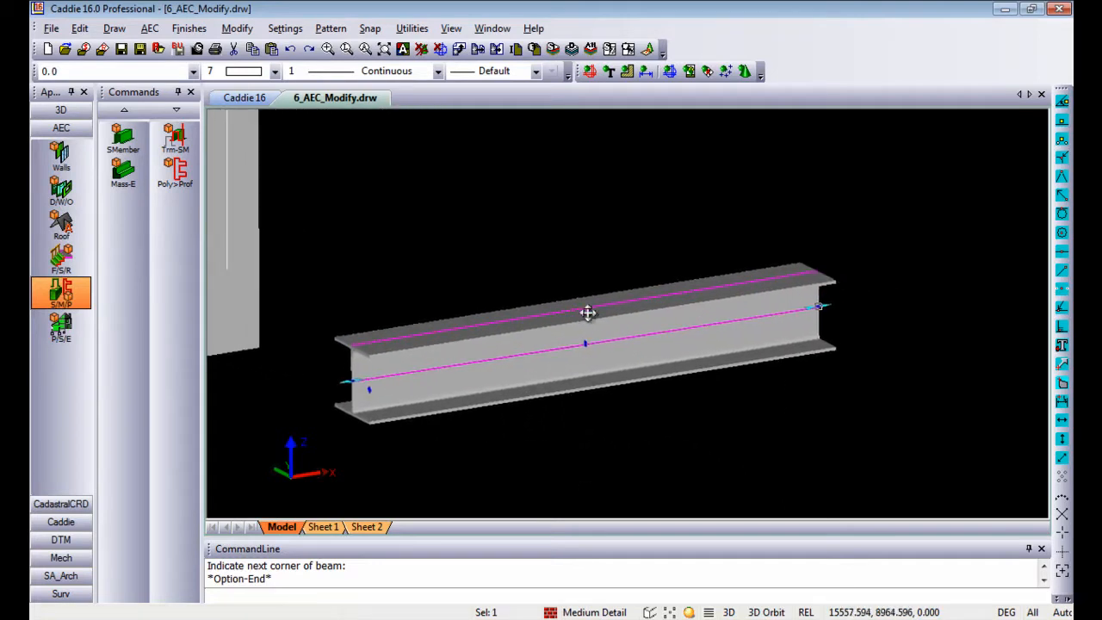
{"action": "right_click", "coordinate": [589, 314]}
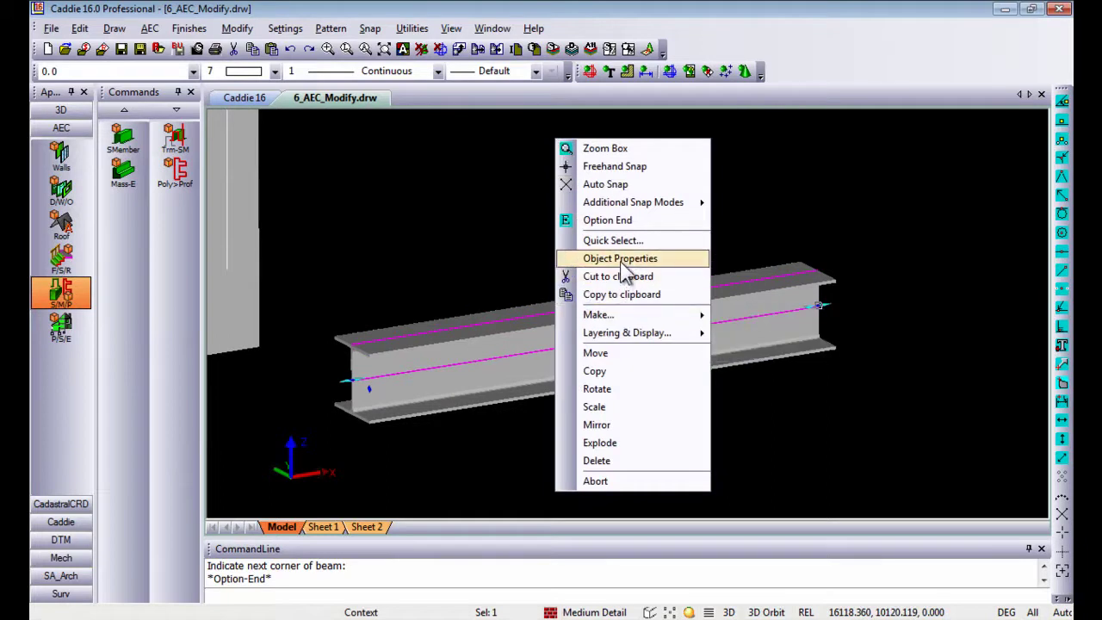
Show the beam's Object Properties with its HSPF 152x152x23 section style.
{"action": "left_click", "coordinate": [620, 258]}
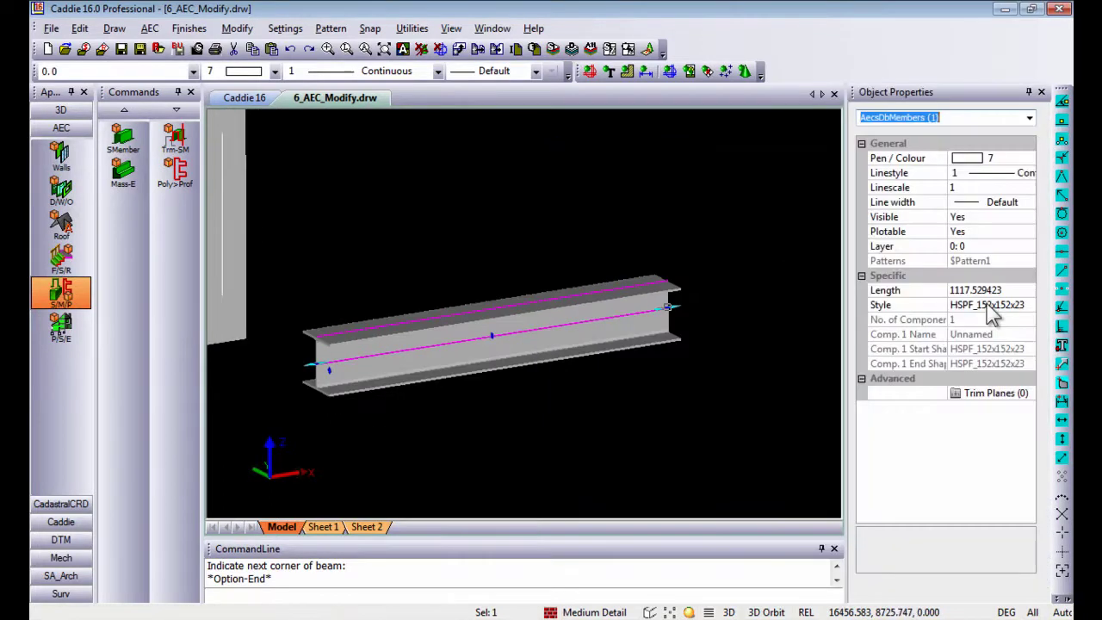
{"action": "mouse_move", "coordinate": [985, 406]}
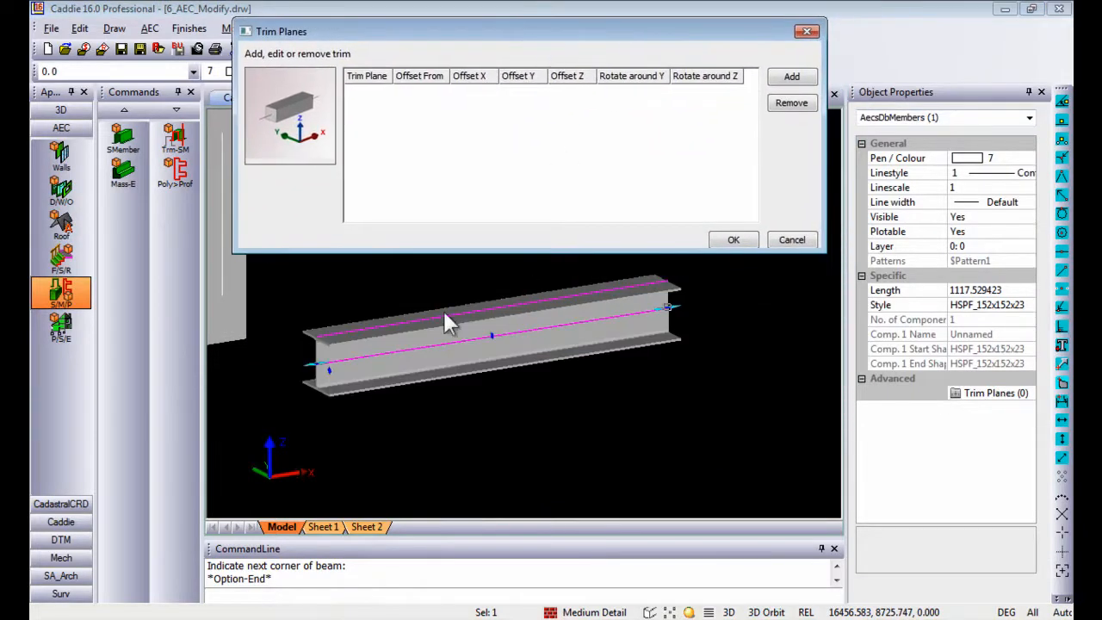
{"action": "mouse_move", "coordinate": [345, 373]}
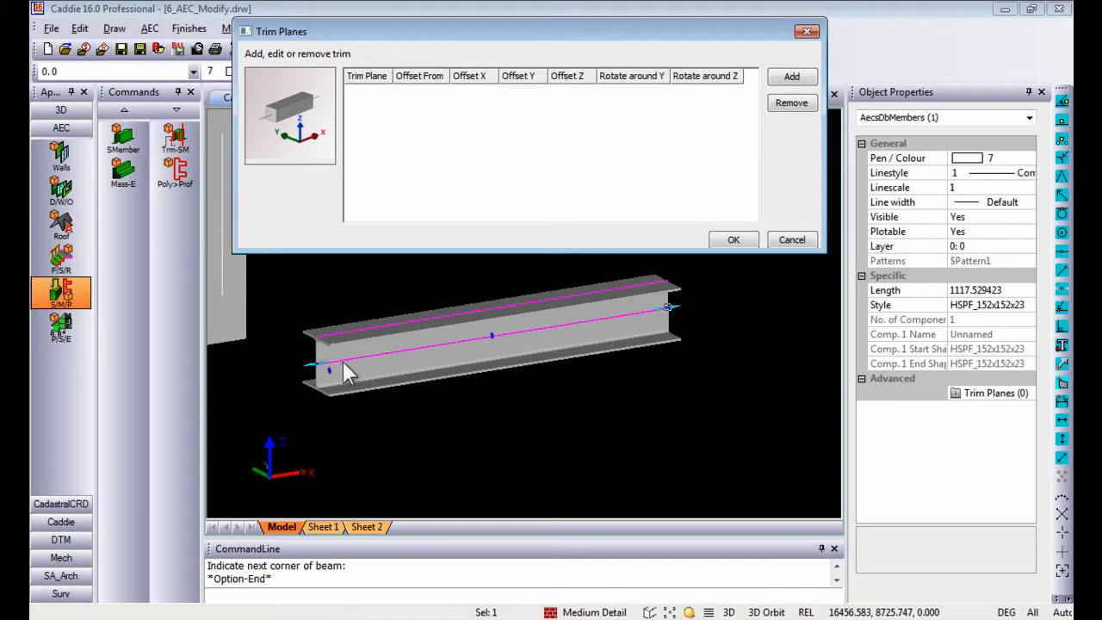
{"action": "mouse_move", "coordinate": [665, 319]}
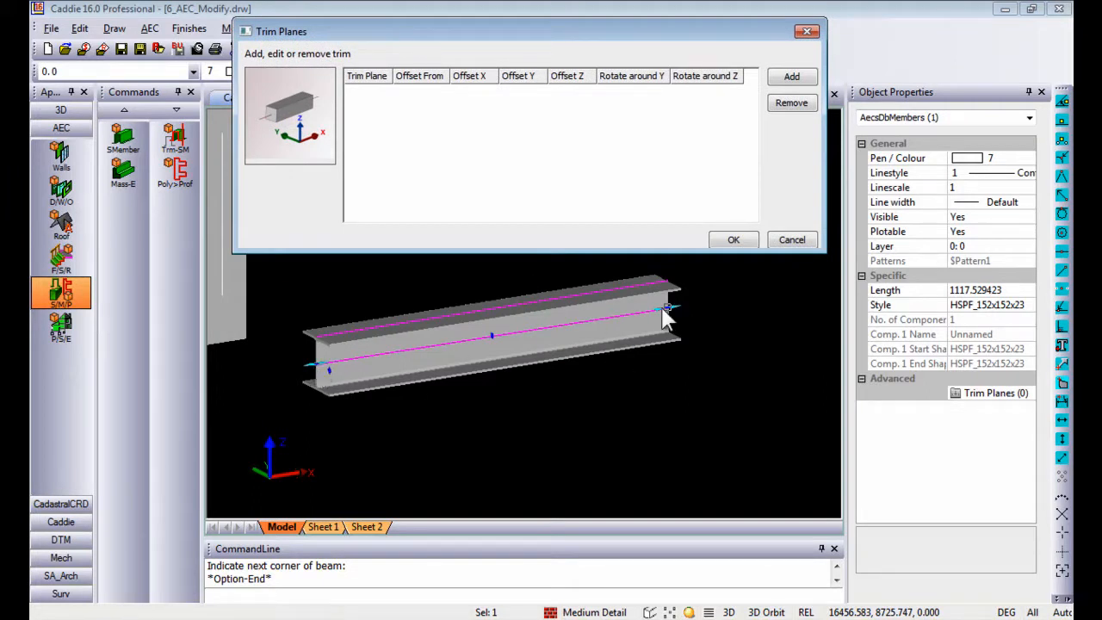
Add trim plane 1 at the start, Offset X 150, Rotate around Z 45, then a plane 2 row.
{"action": "left_click", "coordinate": [793, 76]}
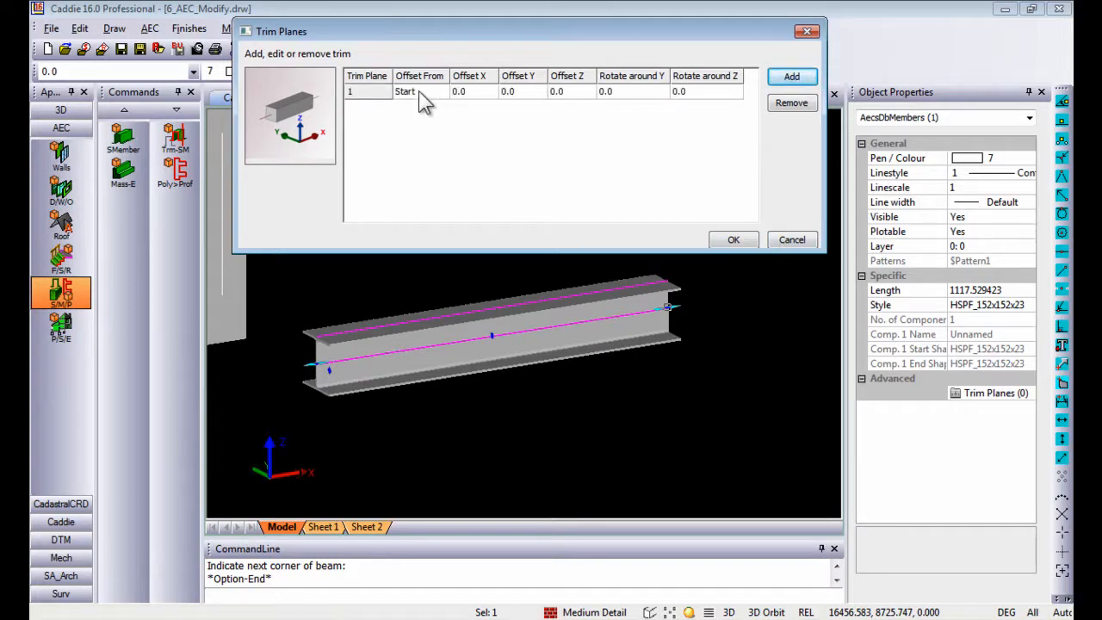
{"action": "mouse_move", "coordinate": [475, 98]}
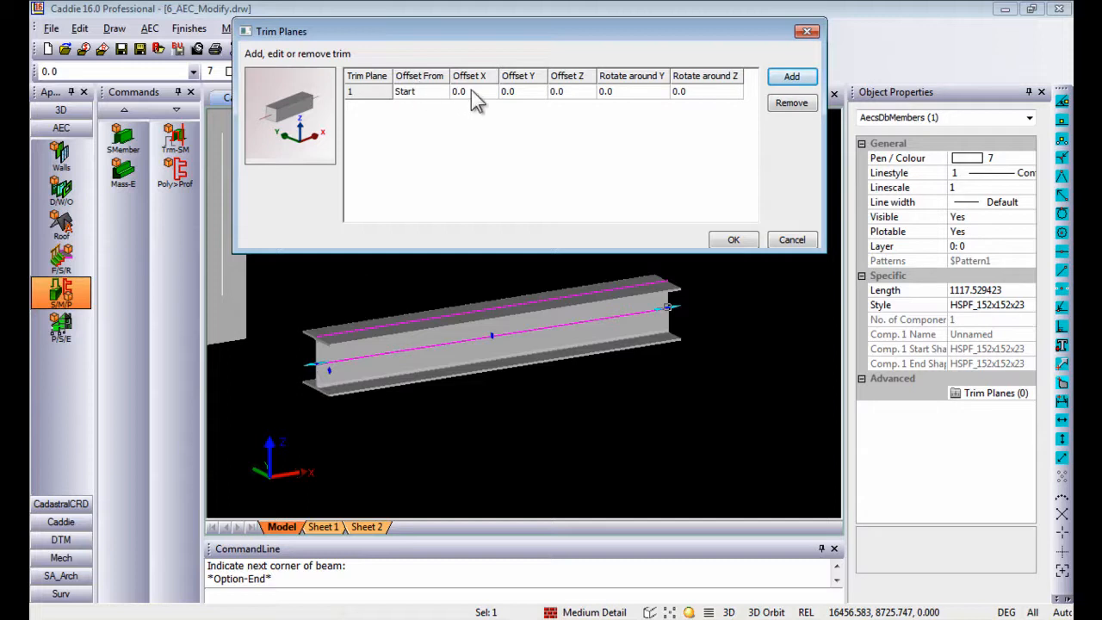
{"action": "type", "text": "150"}
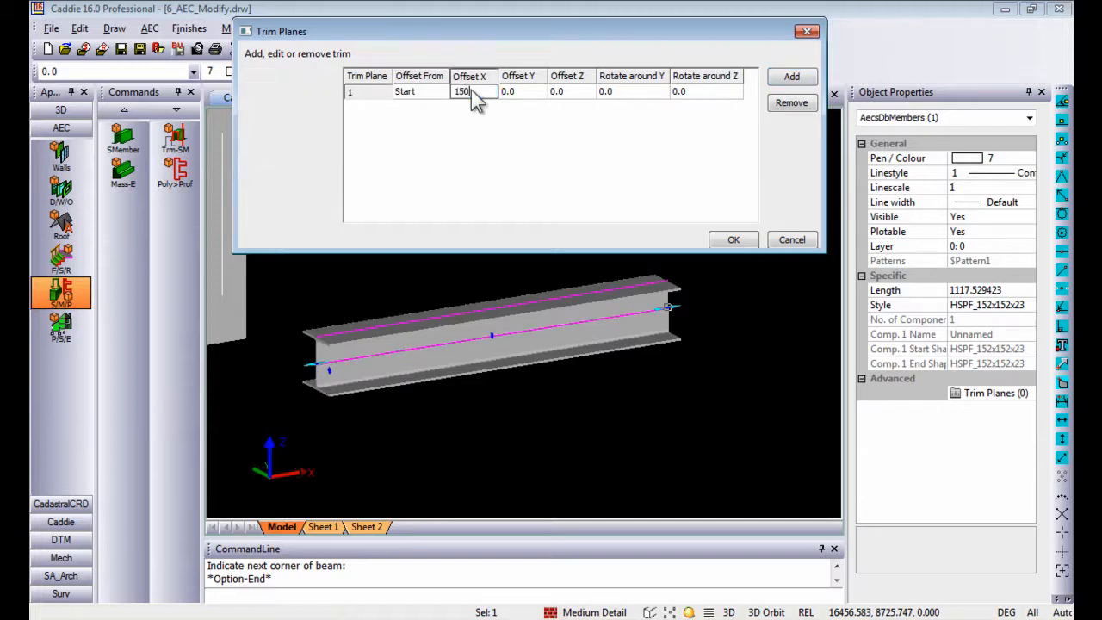
{"action": "left_click", "coordinate": [706, 91]}
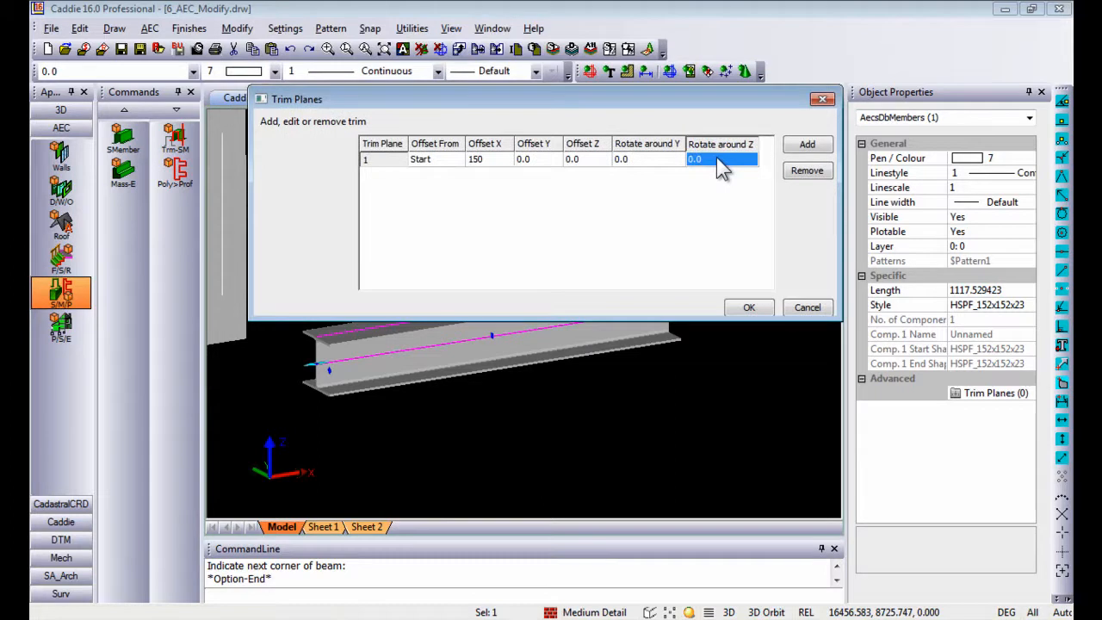
{"action": "type", "text": "45"}
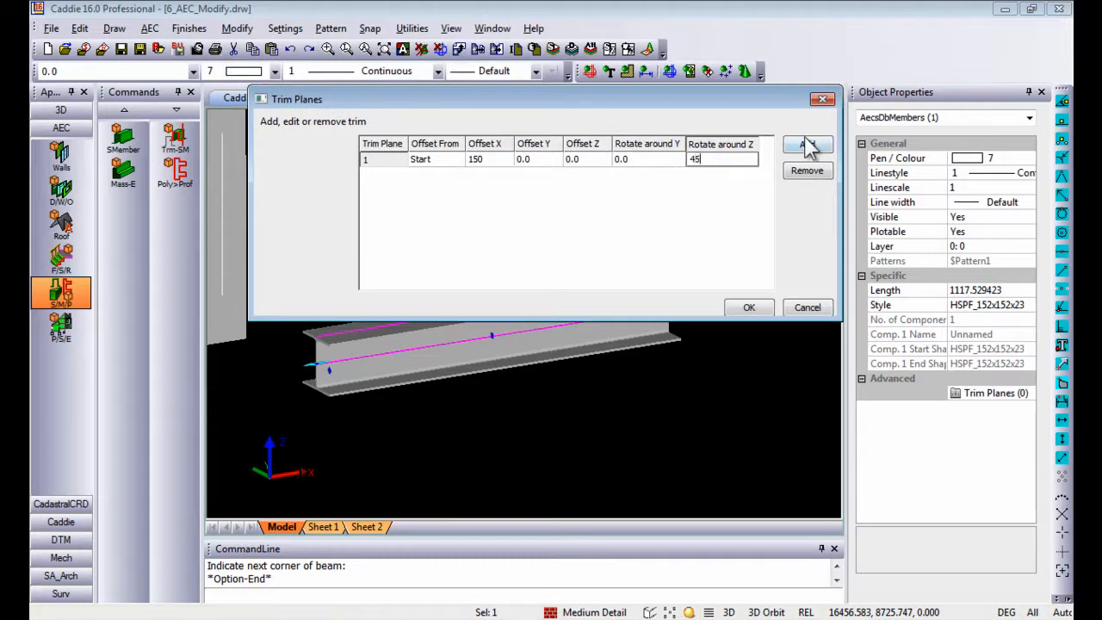
{"action": "left_click", "coordinate": [806, 145]}
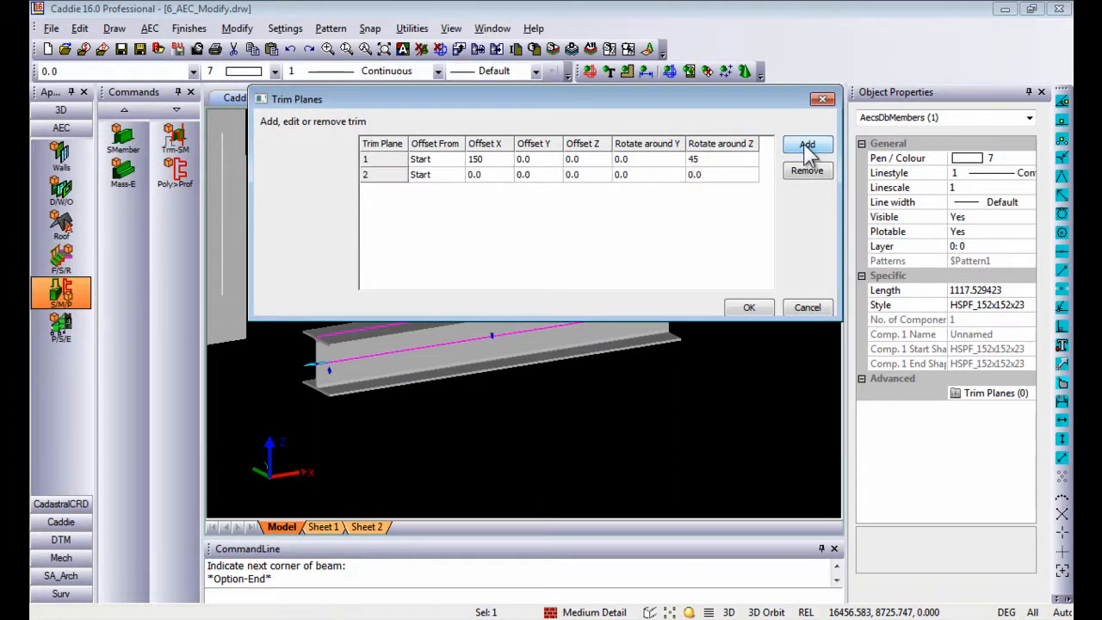
Set plane 2 from End, Offset X 150, Rotate around Y 45, and apply the angled cuts.
{"action": "left_click", "coordinate": [431, 176]}
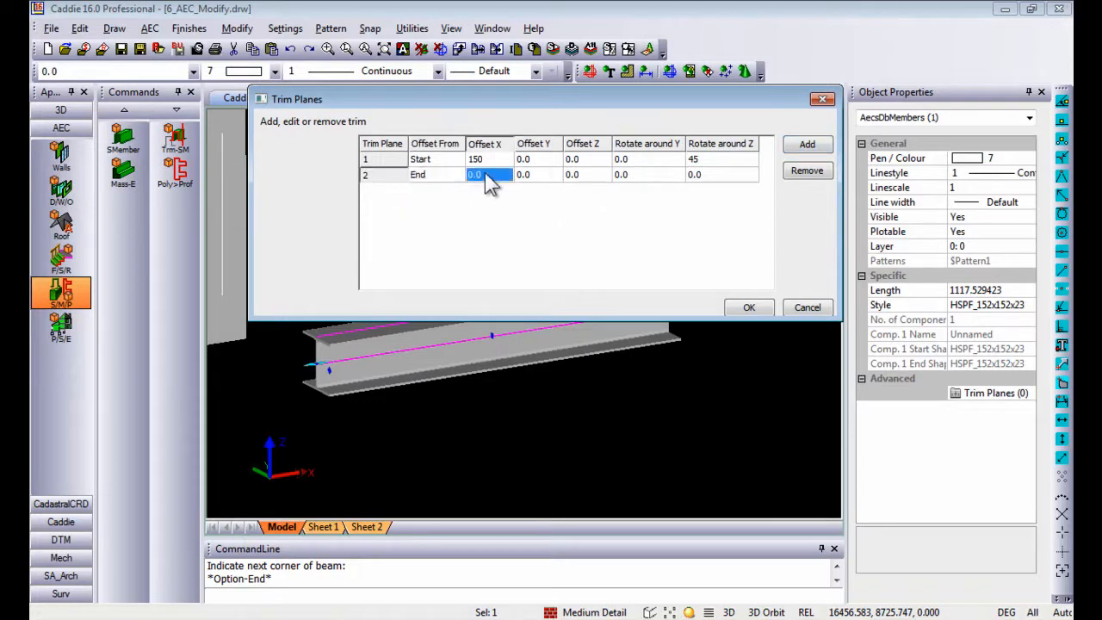
{"action": "type", "text": "150"}
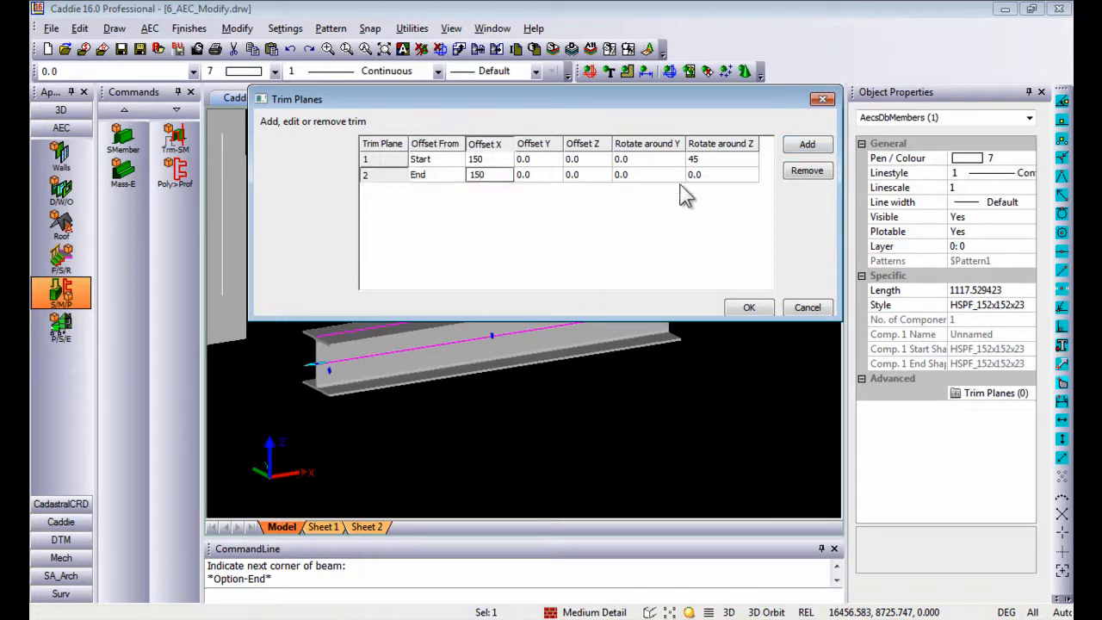
{"action": "left_click", "coordinate": [645, 174]}
{"action": "type", "text": "45"}
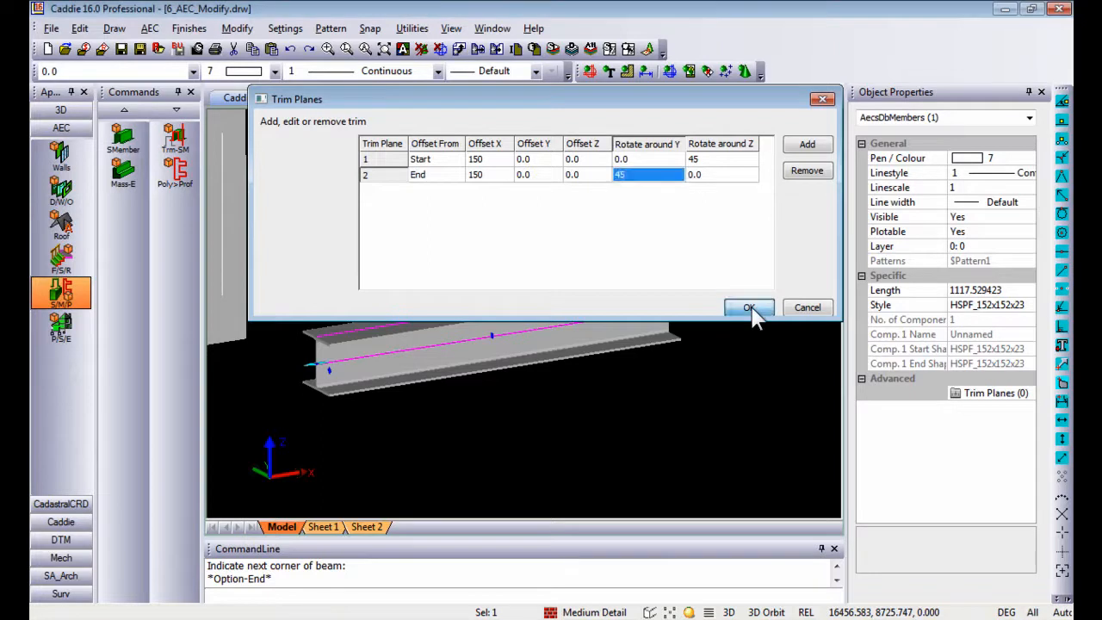
{"action": "left_click", "coordinate": [749, 307]}
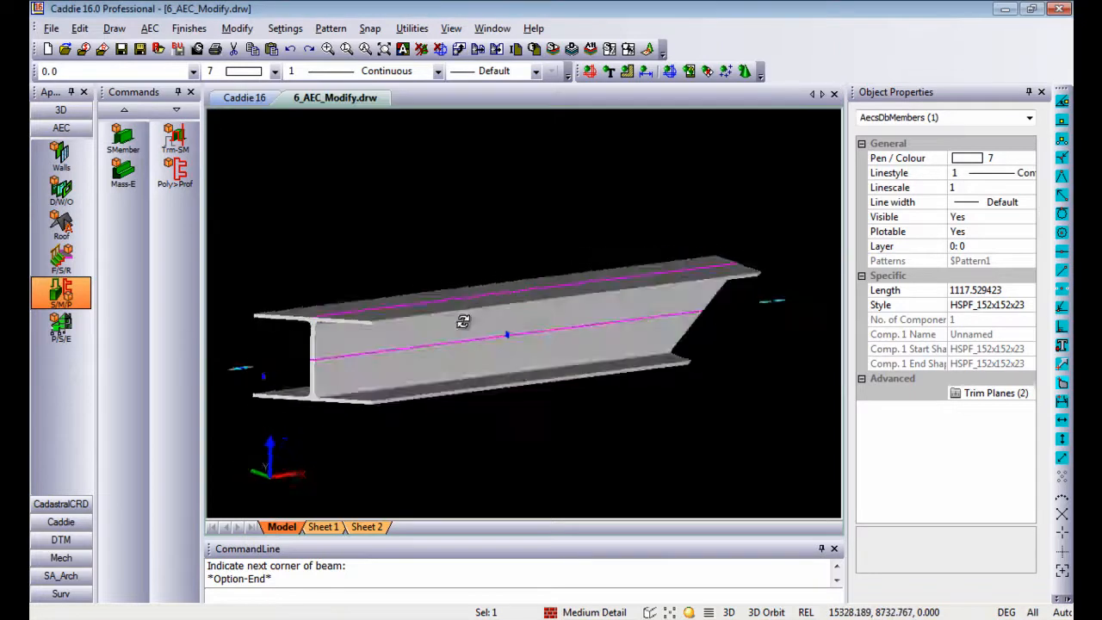
{"action": "left_click_drag", "start_coordinate": [463, 322], "coordinate": [520, 307]}
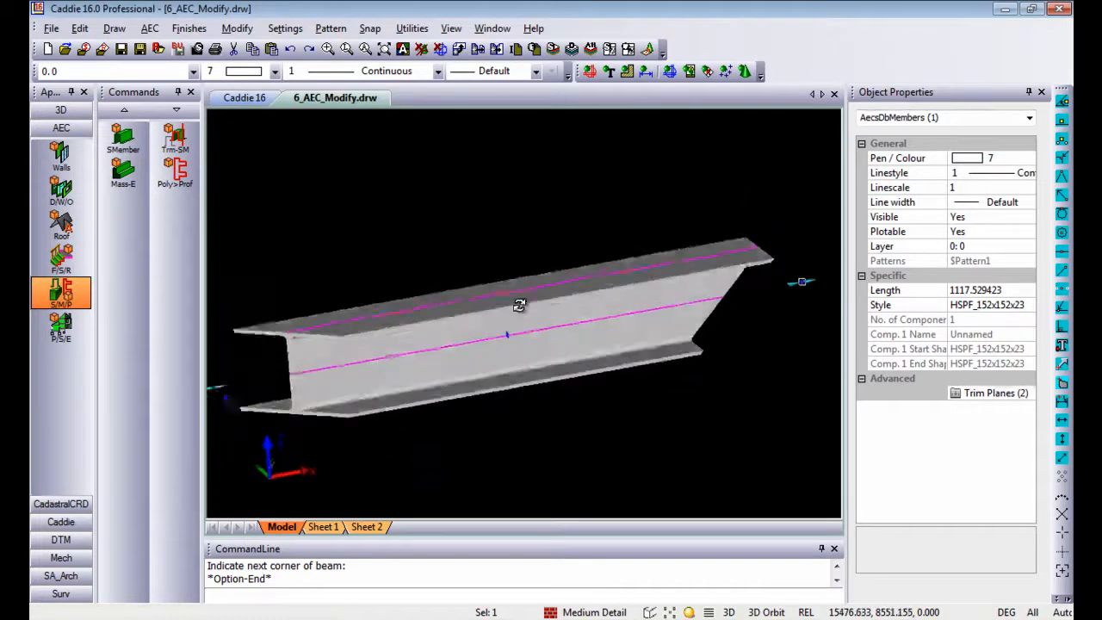